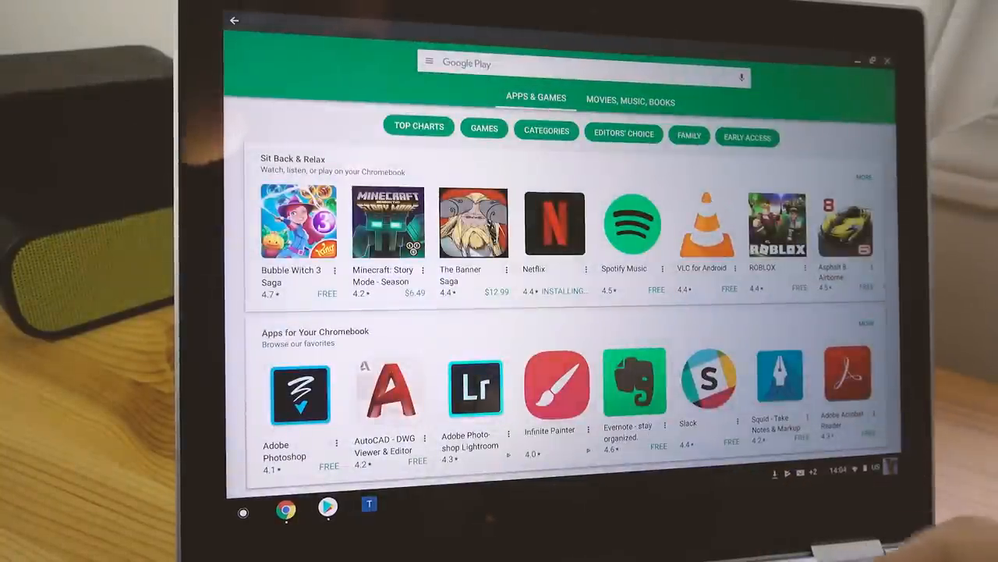
Step: Launch the Gallery app from the shelf, leaving the Play Store behind
click(555, 224)
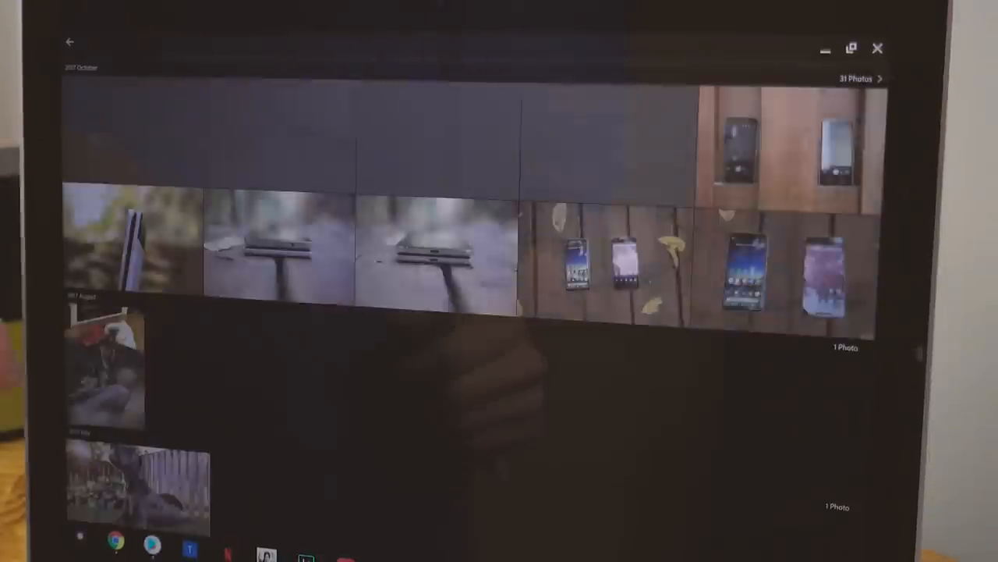
Step: Bring up Android Central's Best Chromebook for September 2017 article in Chrome
click(284, 249)
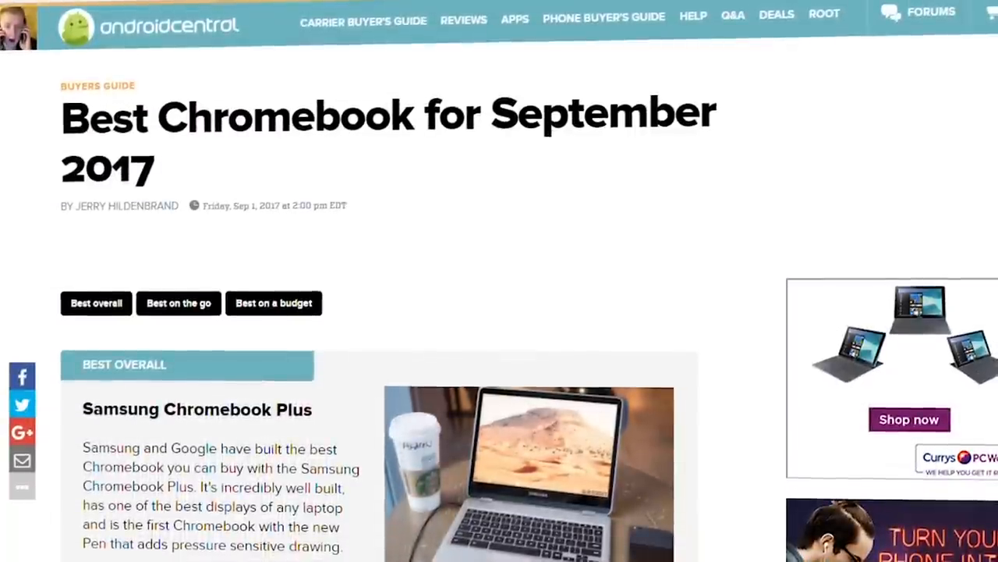
Step: Scroll the article past the Samsung, ASUS and Acer picks to the Conclusion heading
scroll(up, 3)
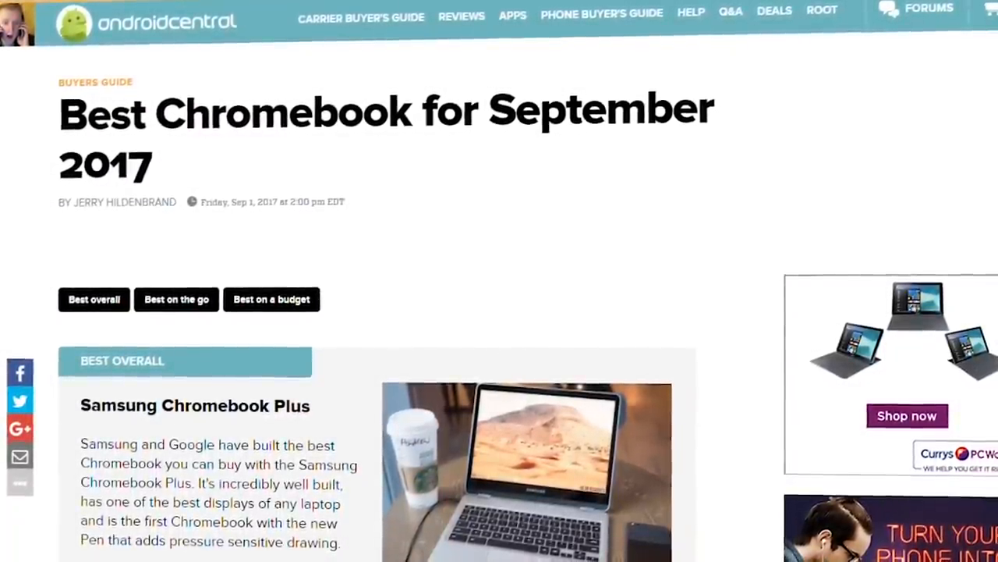
scroll(down, 3)
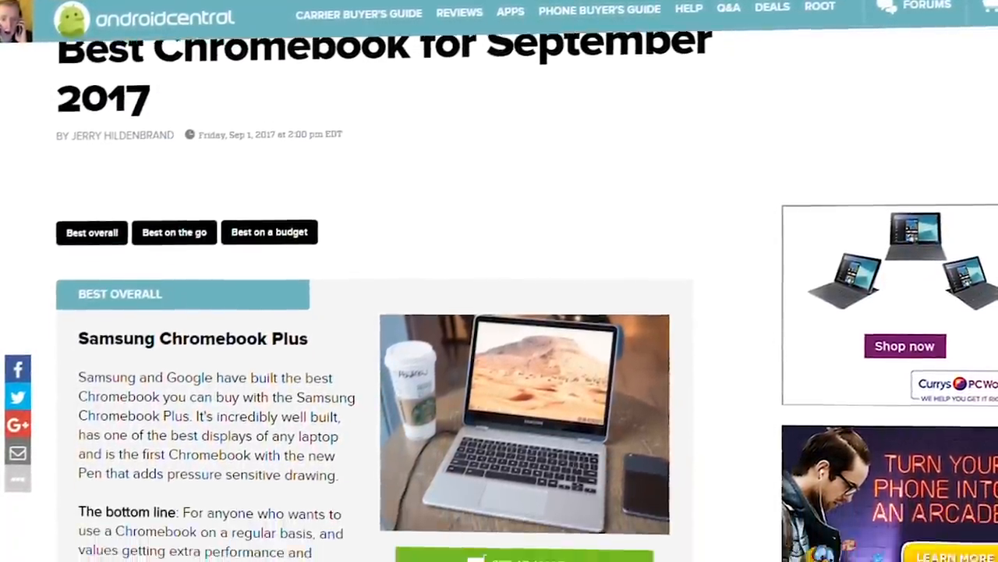
scroll(down, 3)
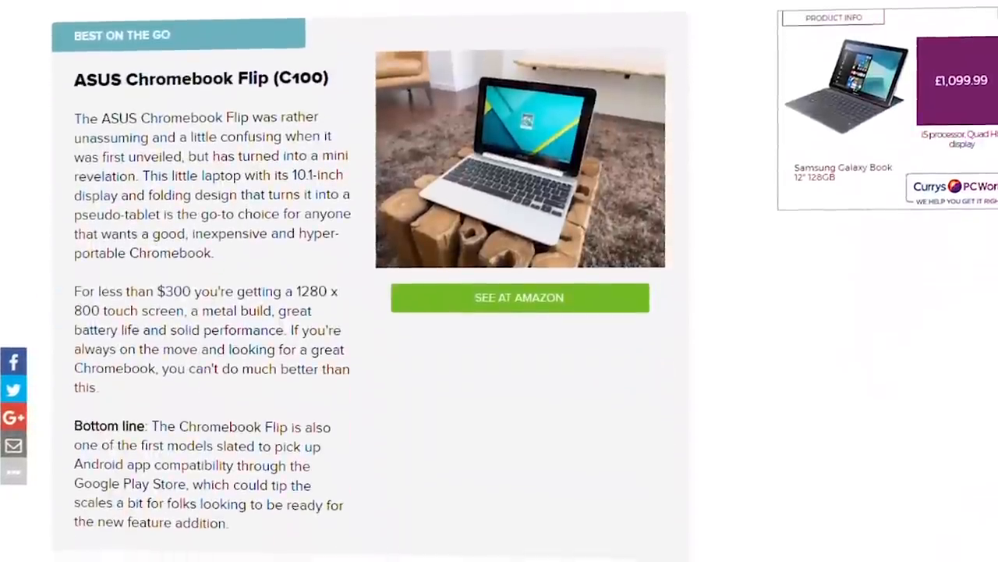
scroll(down, 3)
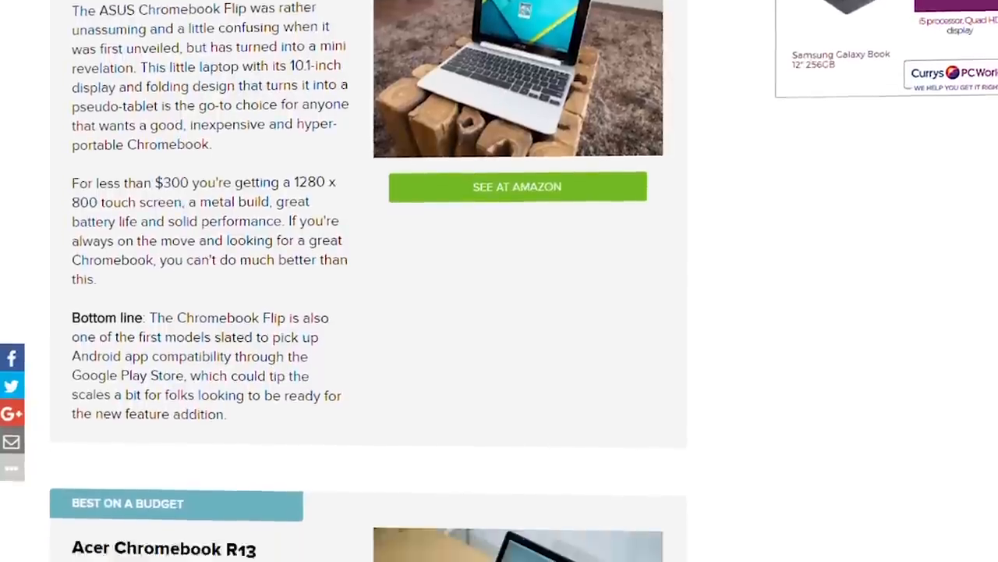
scroll(down, 3)
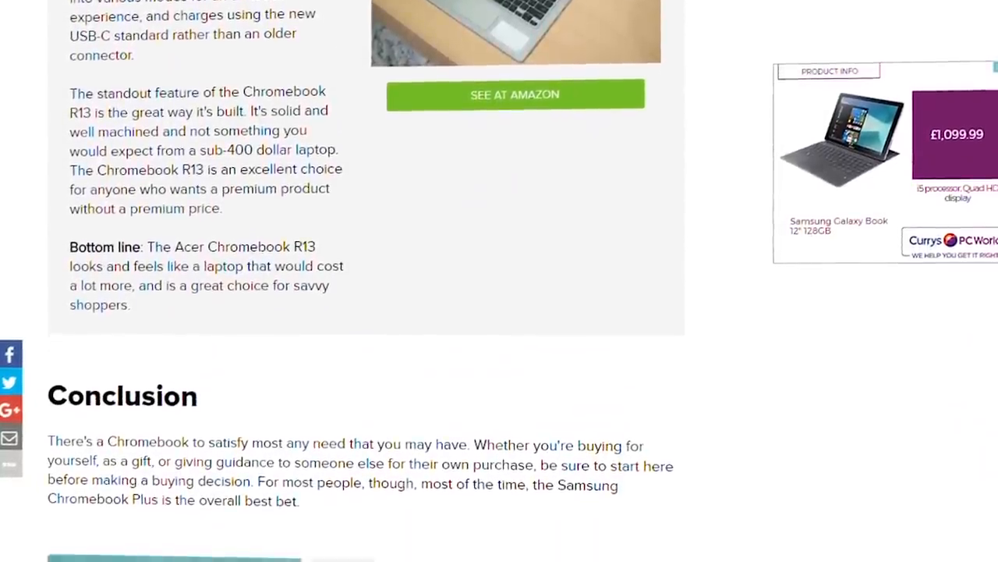